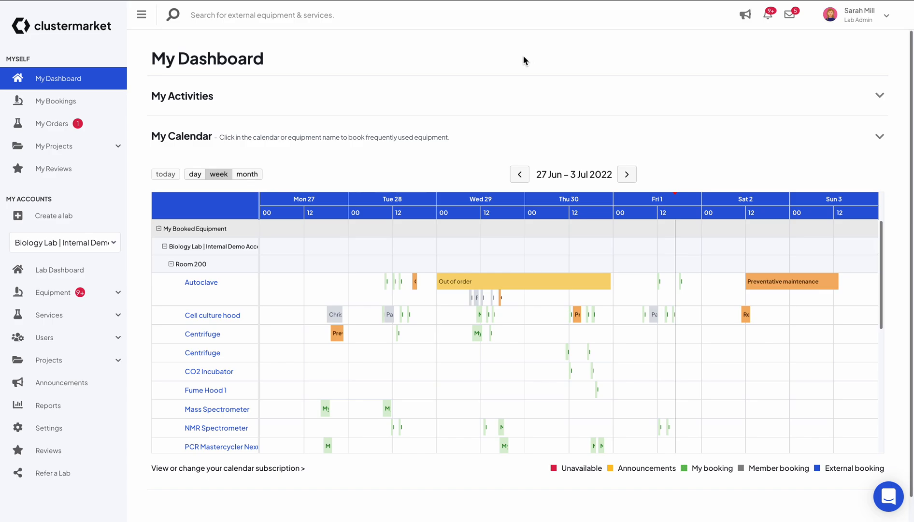
pyautogui.moveTo(478, 59)
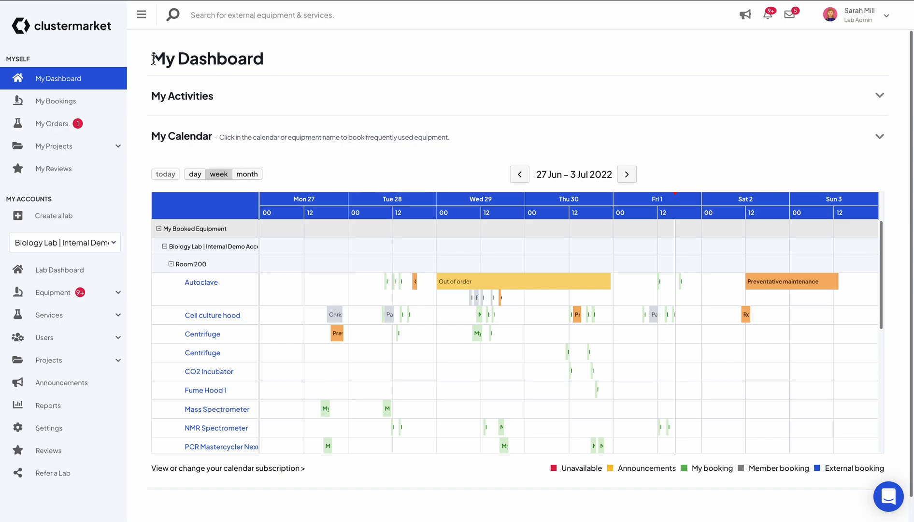
# Switch the bookings calendar subscription to Yes so its subscription link appears.
pyautogui.tripleClick(207, 59)
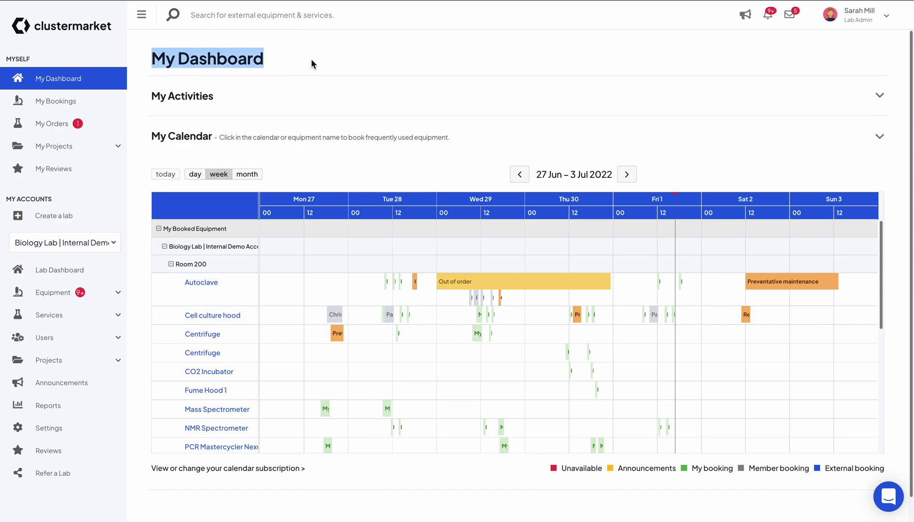
pyautogui.scroll(-3)
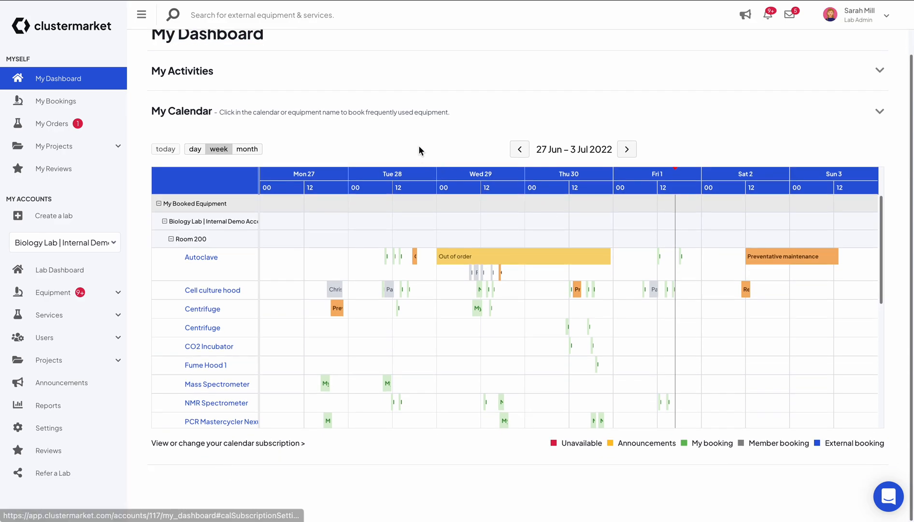
pyautogui.moveTo(245, 452)
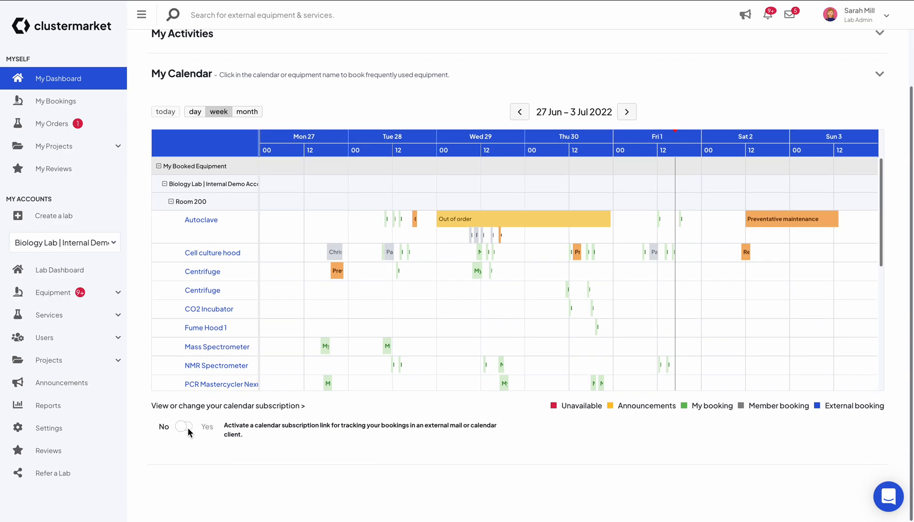
pyautogui.click(185, 427)
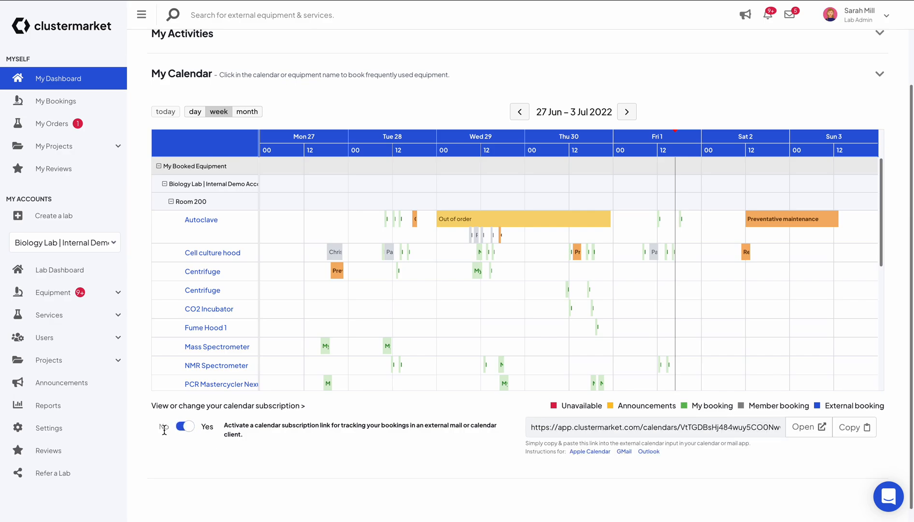
pyautogui.moveTo(837, 416)
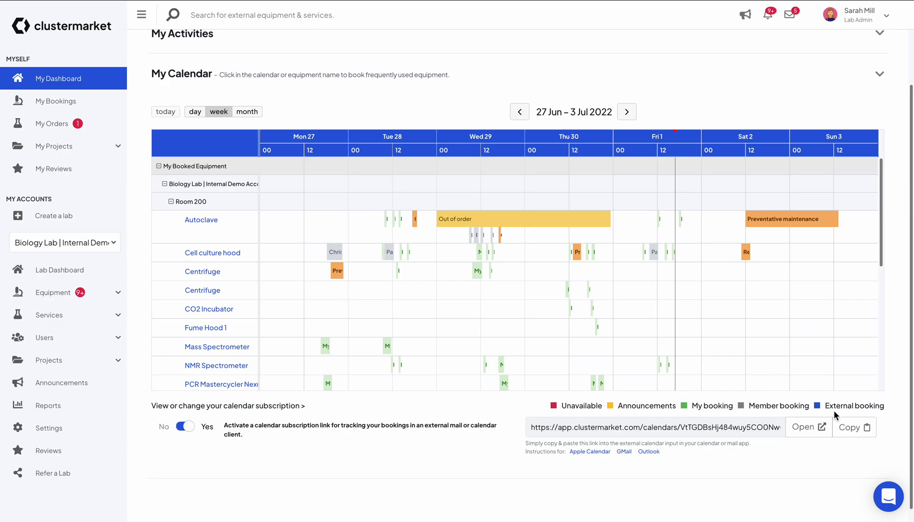
pyautogui.moveTo(801, 460)
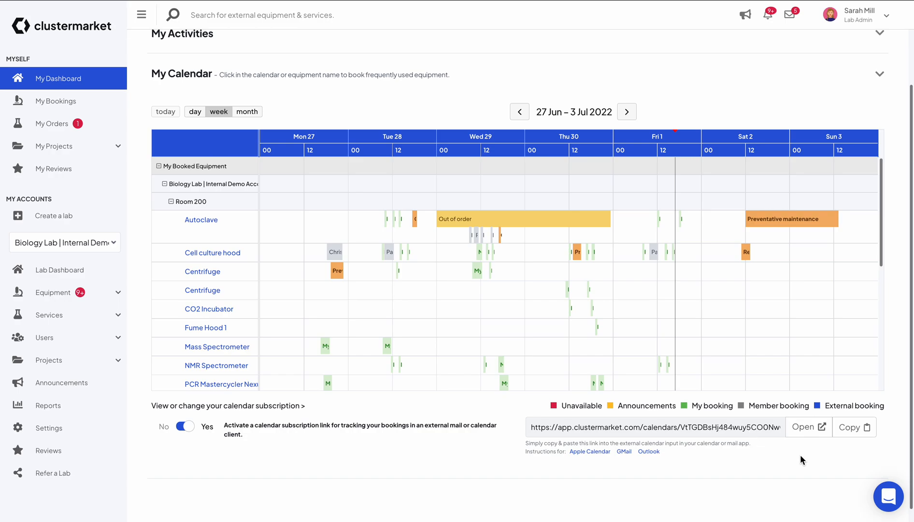
pyautogui.click(854, 427)
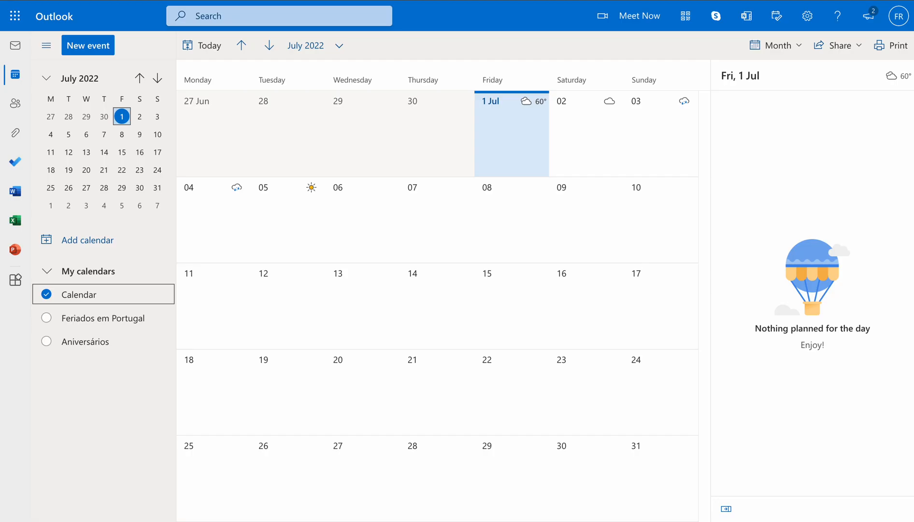
pyautogui.moveTo(82, 270)
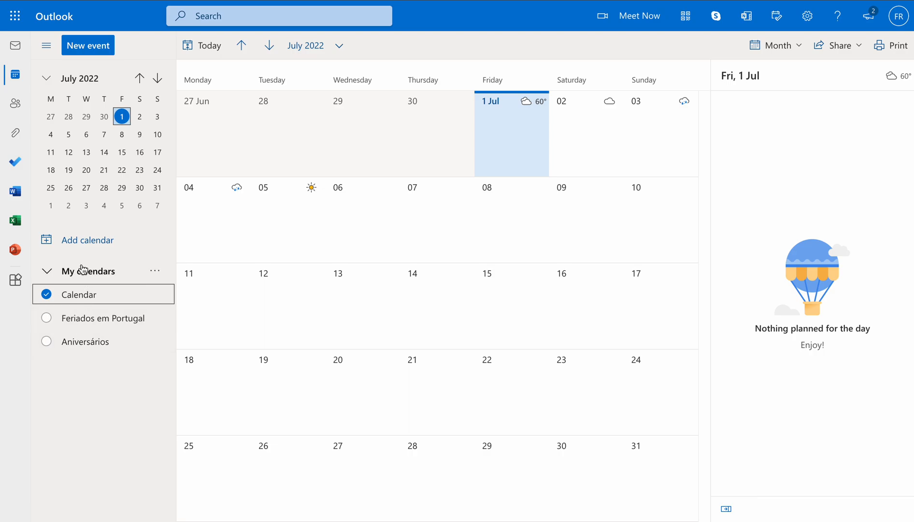
pyautogui.moveTo(82, 269)
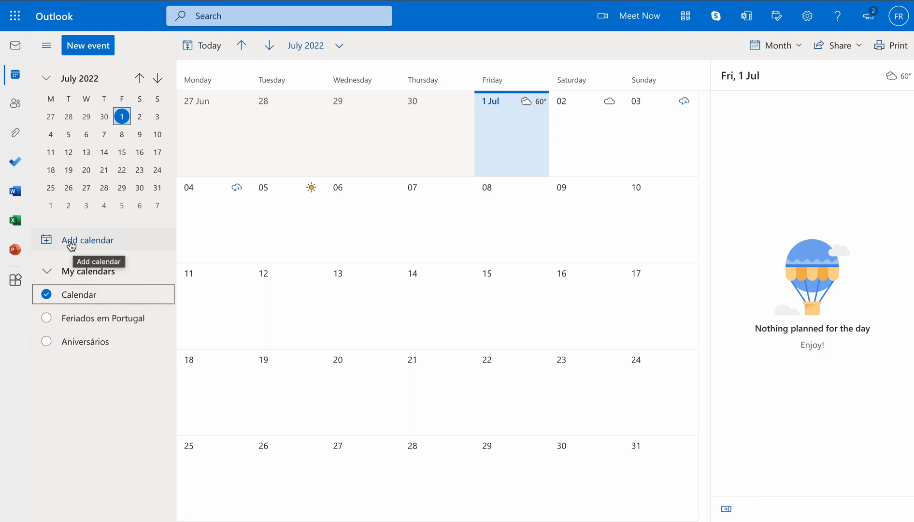
# Start adding a new calendar from the Outlook left pane.
pyautogui.click(87, 241)
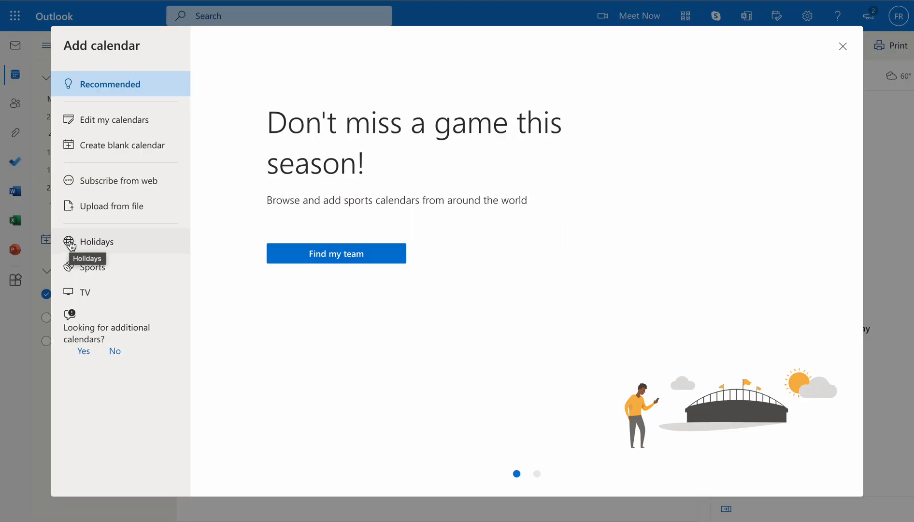
pyautogui.moveTo(158, 190)
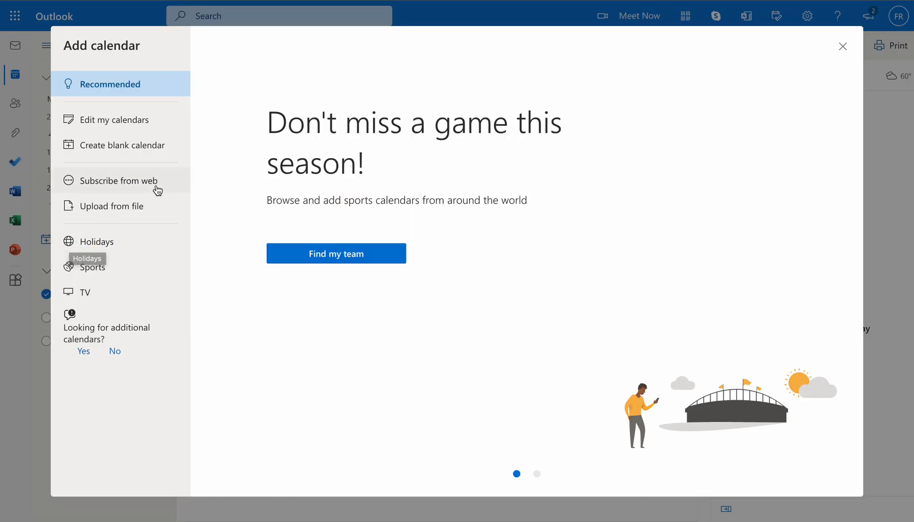
pyautogui.moveTo(117, 192)
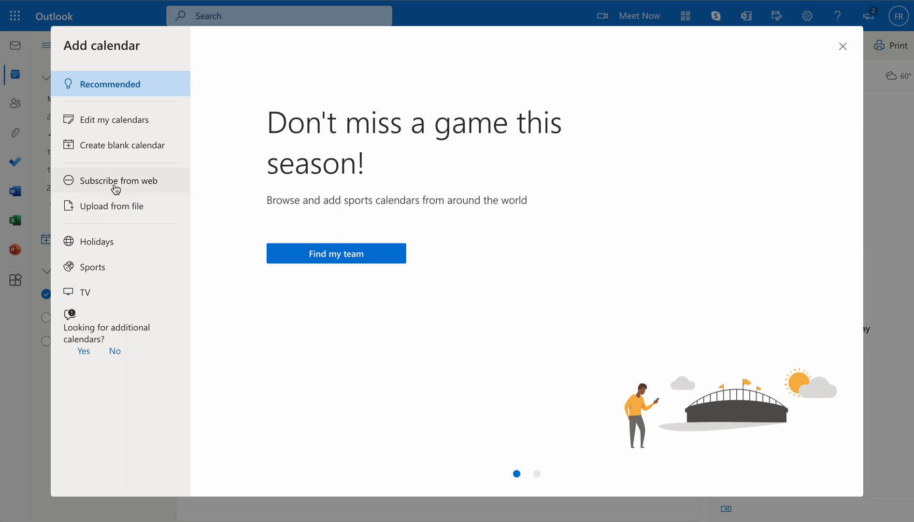
# Subscribe from web with the clustermarket.com .ics link, named Clustermarket, coloured orange.
pyautogui.click(120, 181)
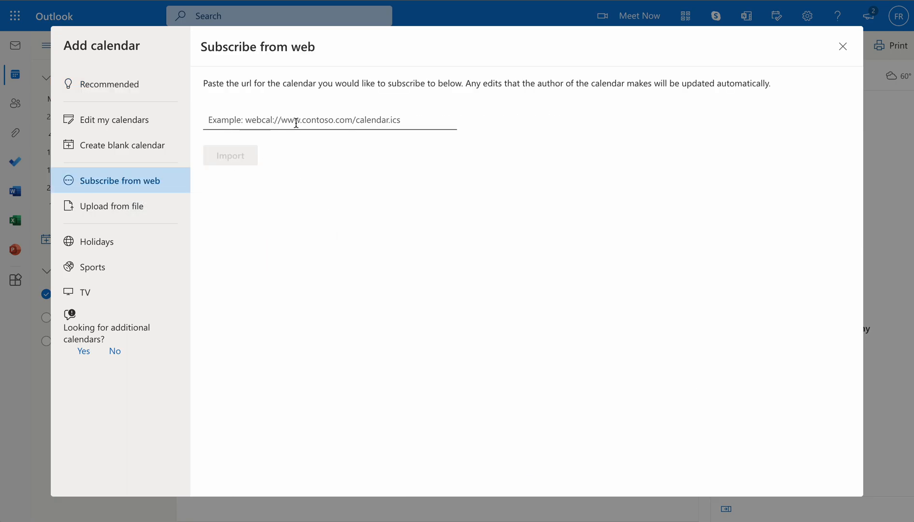
pyautogui.write('.clustermarket.com/calendars/VtTGDBsHj484wuy5CO0NwQ.ics')
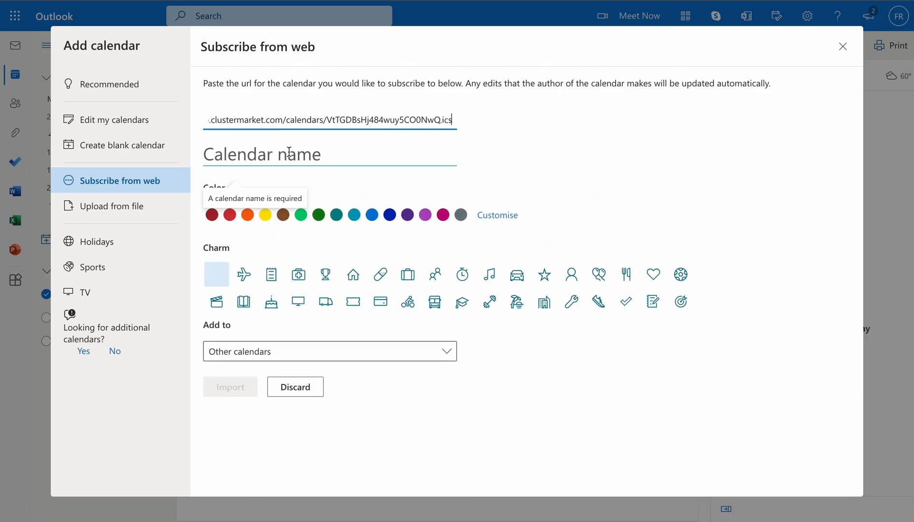
pyautogui.write('Clustermarket')
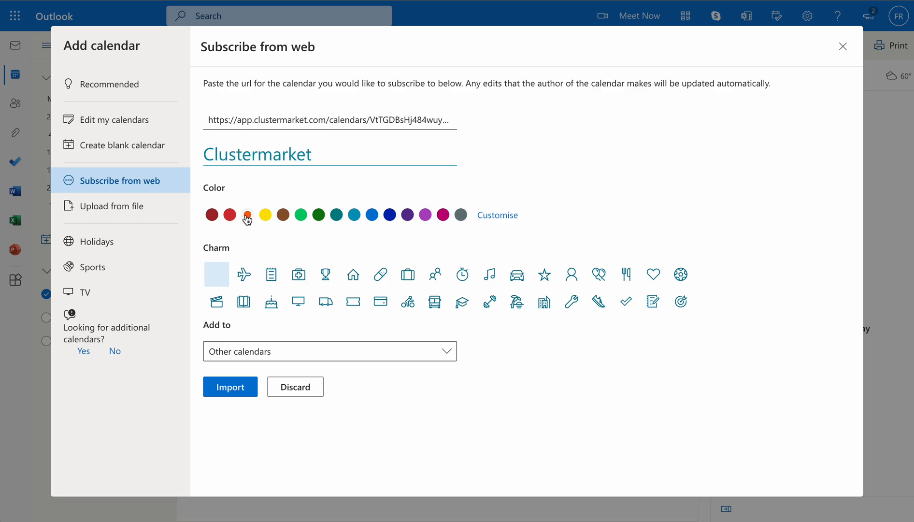
pyautogui.click(246, 215)
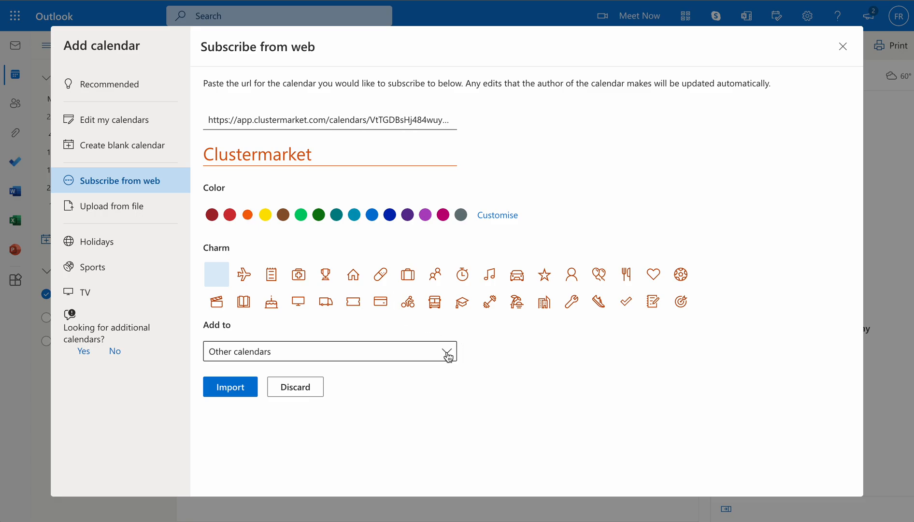
# Place the calendar under My calendars and import it.
pyautogui.click(447, 351)
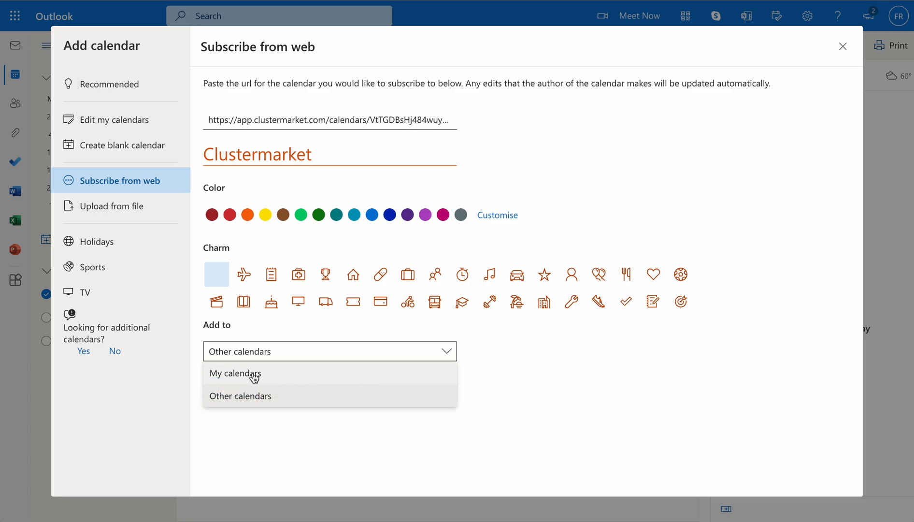
pyautogui.moveTo(260, 377)
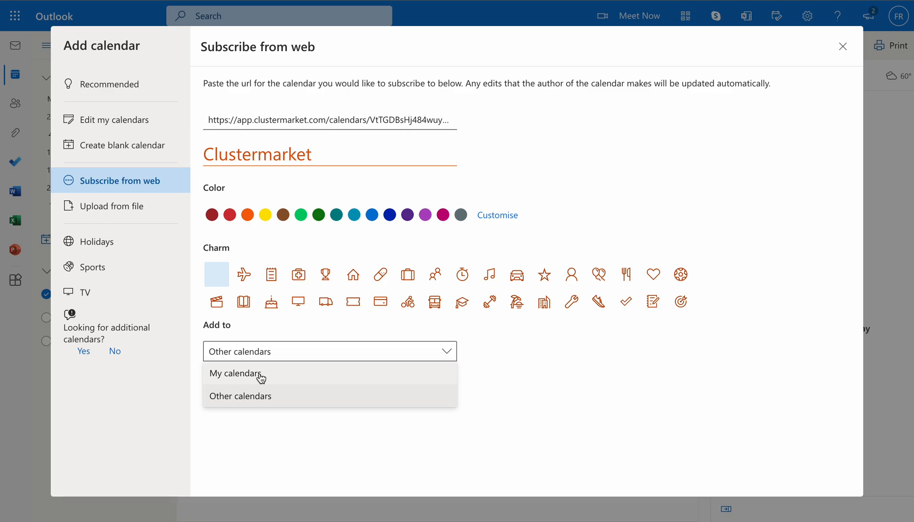
pyautogui.click(235, 374)
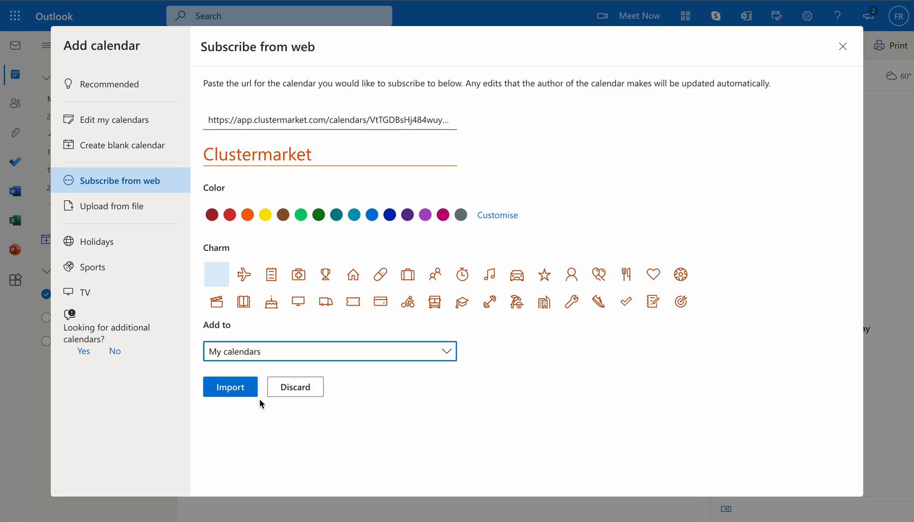
pyautogui.click(230, 387)
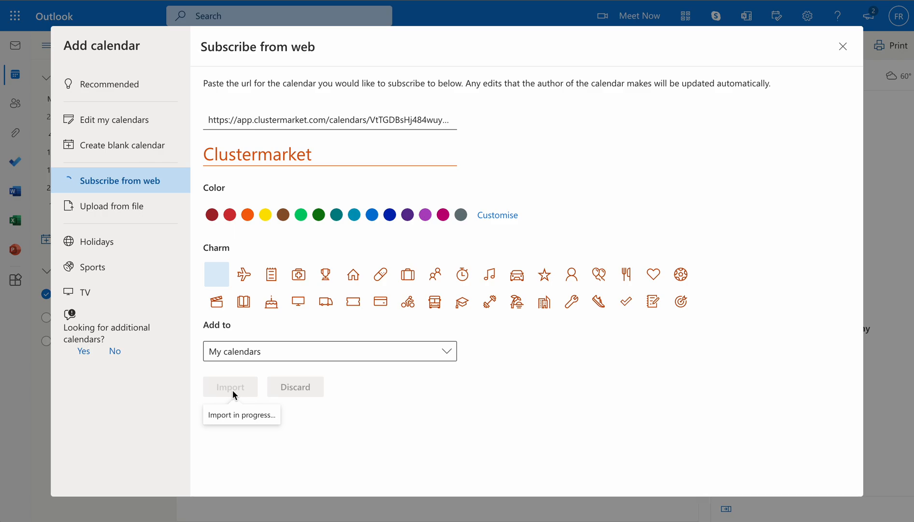
# Confirm the successful import and close the Add calendar window.
pyautogui.click(230, 387)
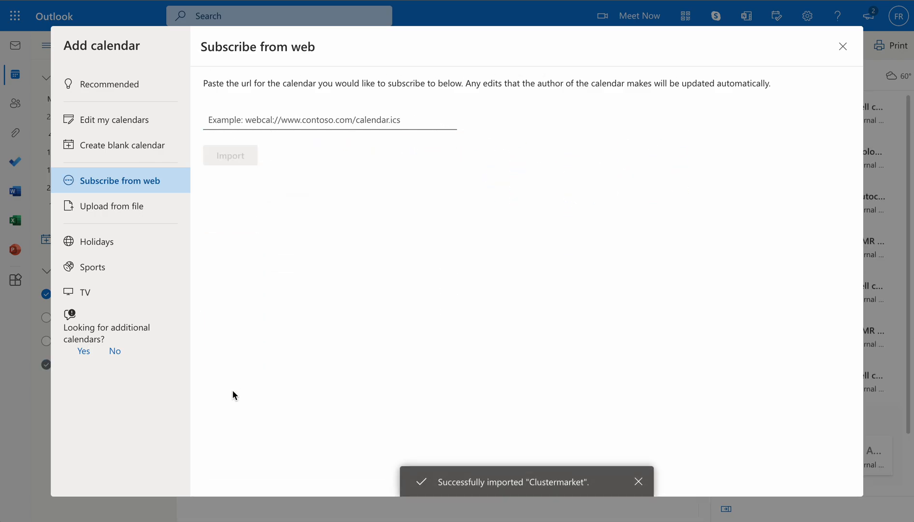
pyautogui.moveTo(21, 442)
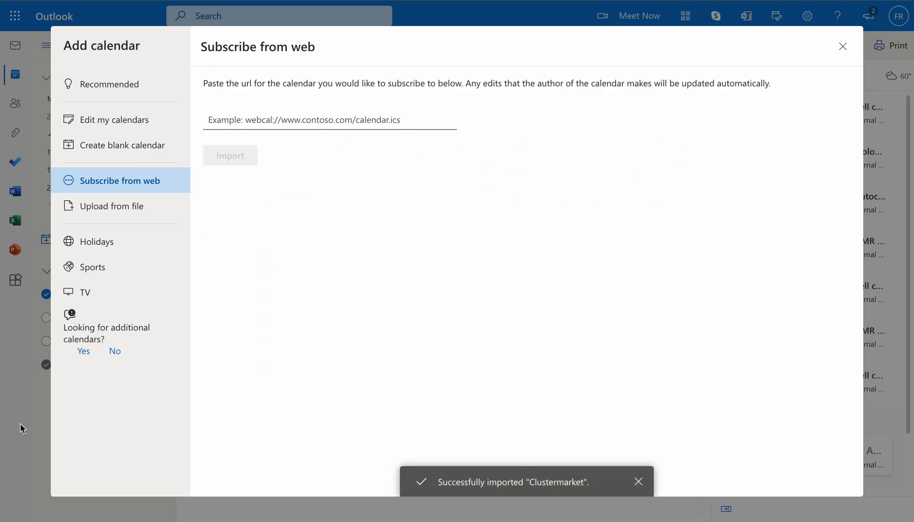
pyautogui.click(842, 46)
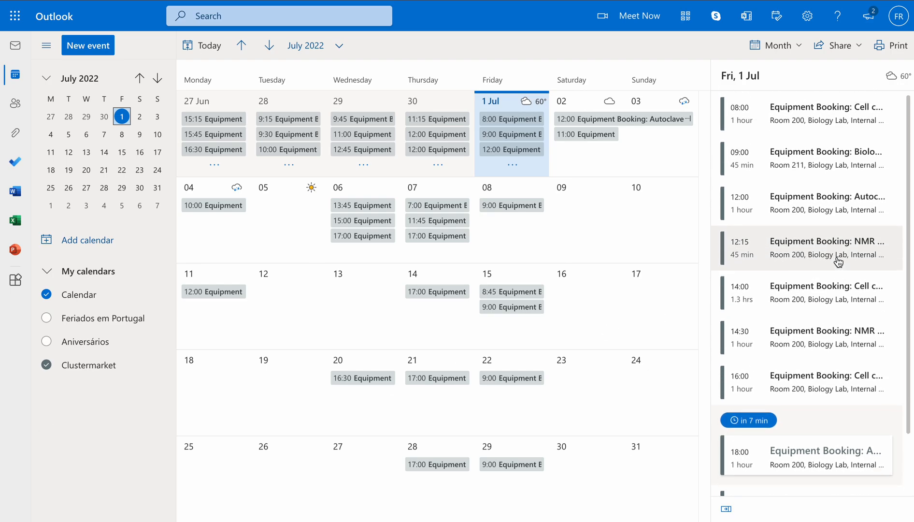
pyautogui.moveTo(303, 127)
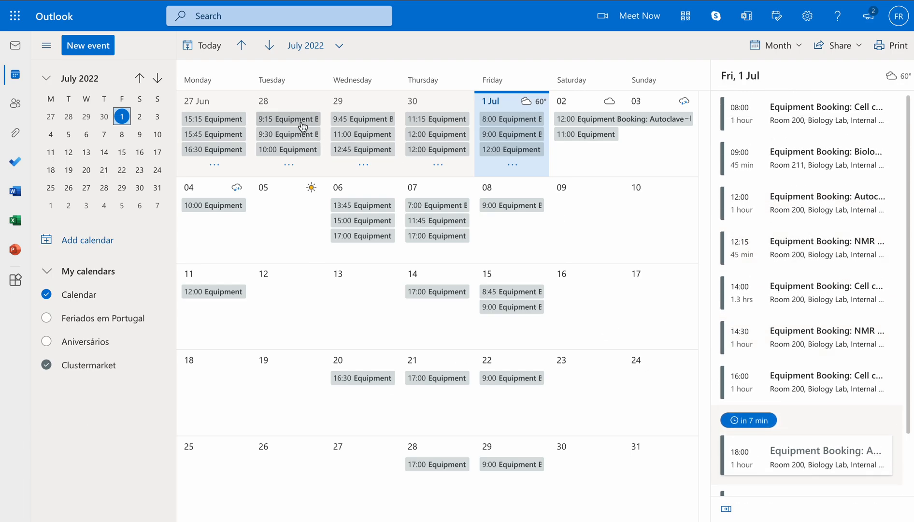
pyautogui.moveTo(504, 114)
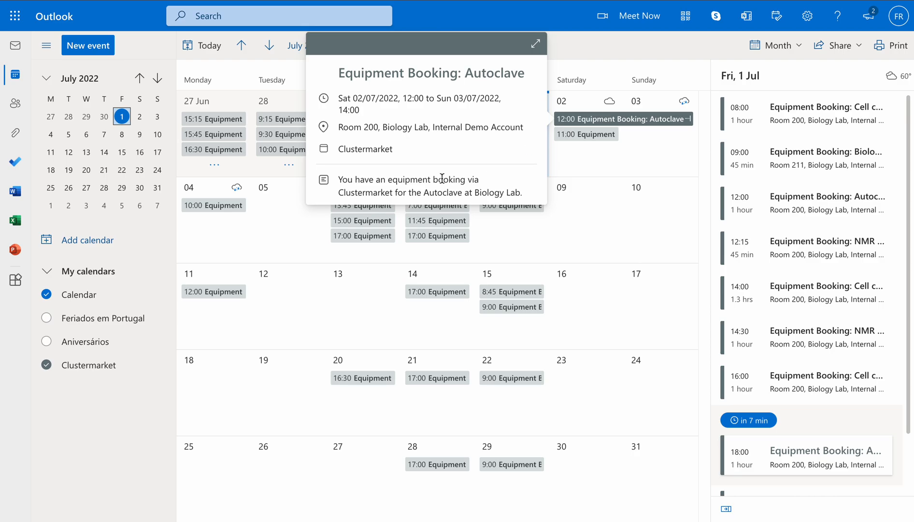
pyautogui.moveTo(504, 76)
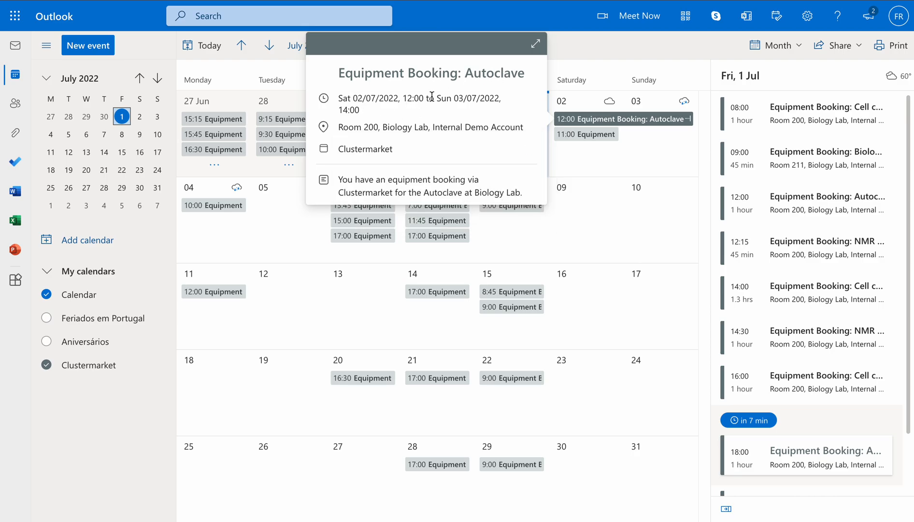
# Show the Autoclave booking's Room 200, Biology Lab location card.
pyautogui.click(430, 127)
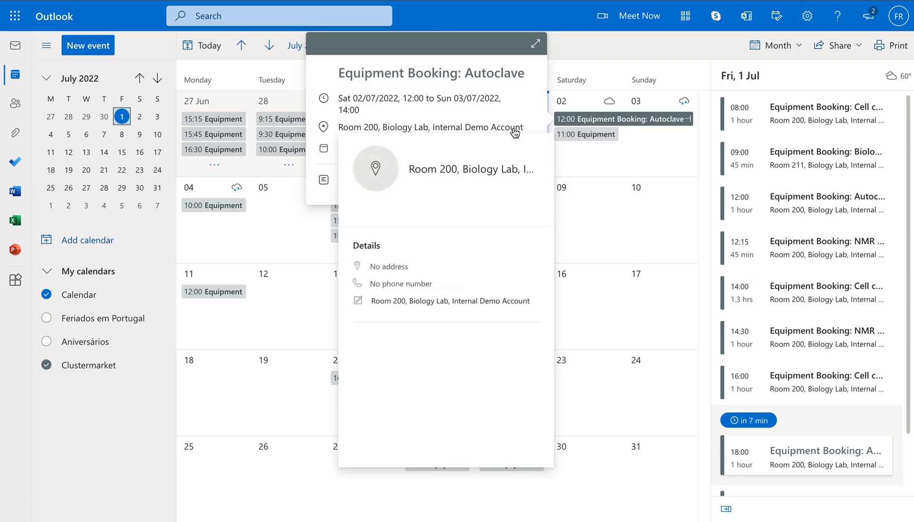